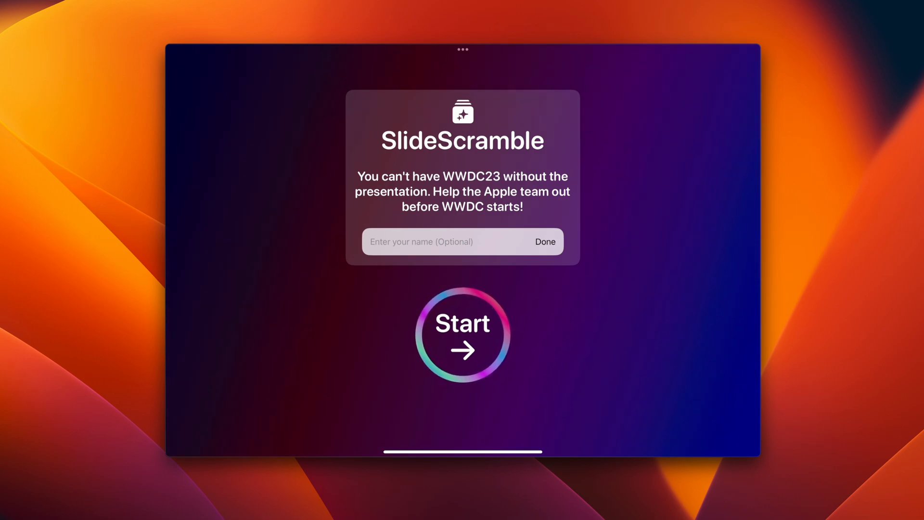
Step: Enter the player name 'Vedant' and start the game
text(Vedant)
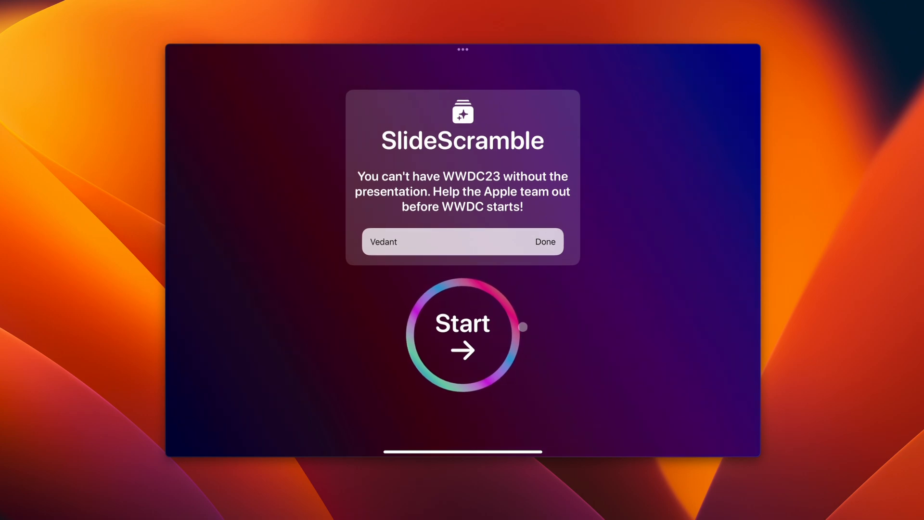
click(462, 330)
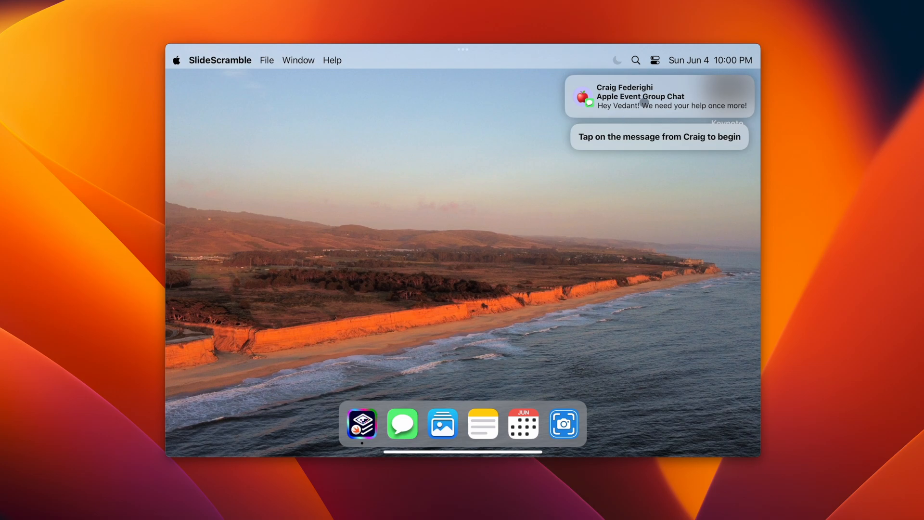
Step: Open the Apple Event Group Chat from the Craig Federighi notification
click(659, 96)
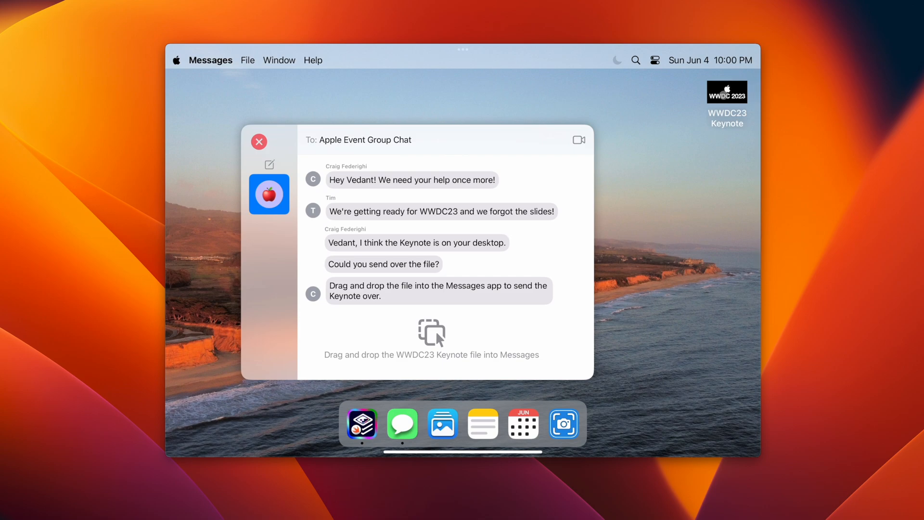
Step: Drag the WWDC23 Keynote desktop file into the group chat to send it
drag(726, 93, 430, 330)
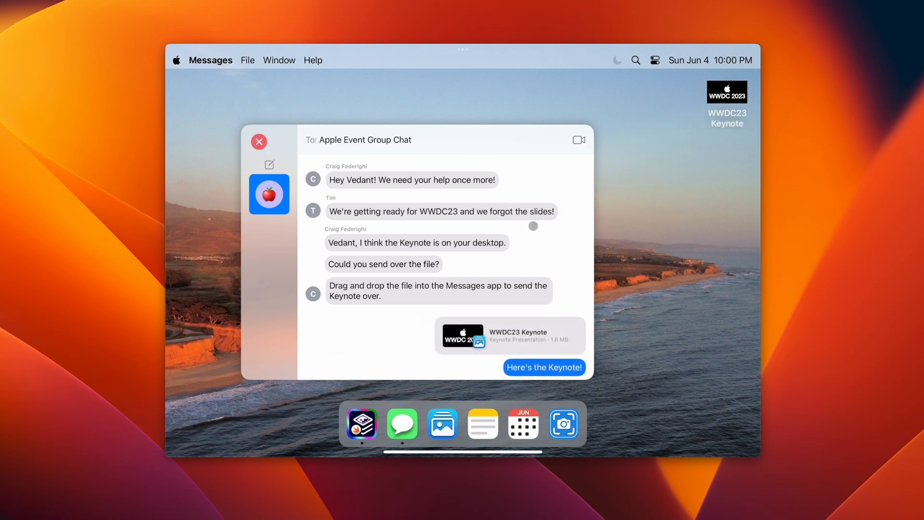
scroll(down, 3)
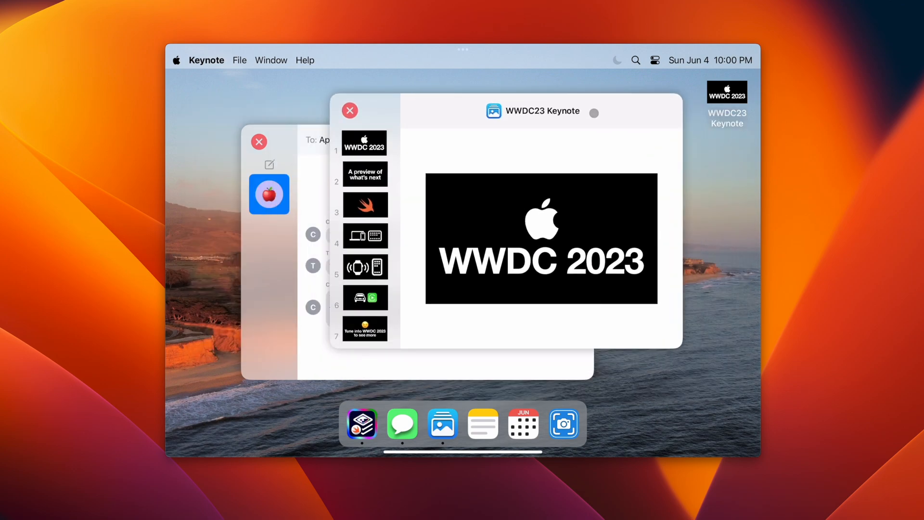
Step: View the watch-and-phone slide in Keynote, then bring up the empty Notes app
click(363, 173)
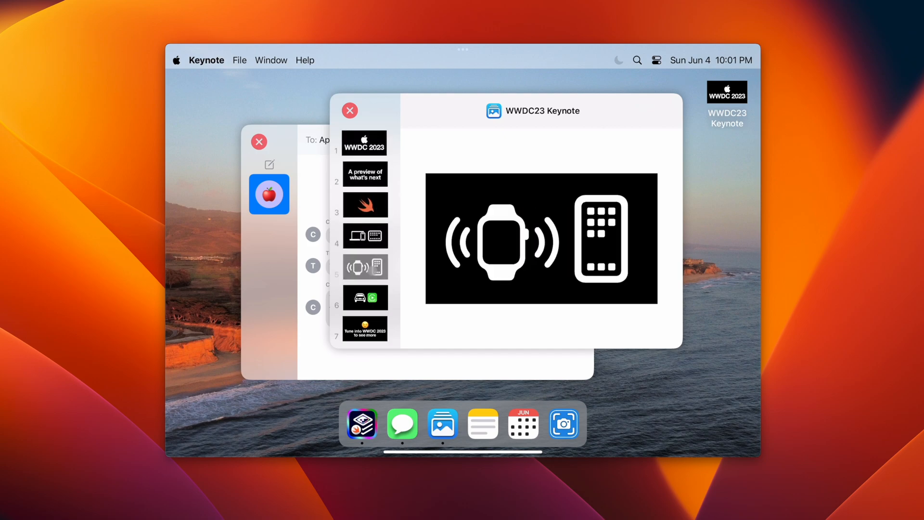
click(364, 328)
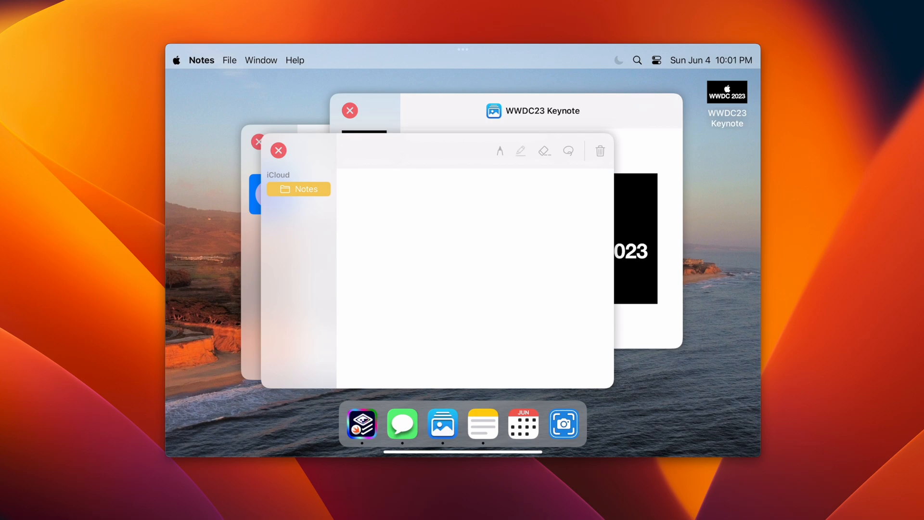
Step: Bring up the Countdown showing 39 days until WWDC 2023
drag(400, 188, 503, 351)
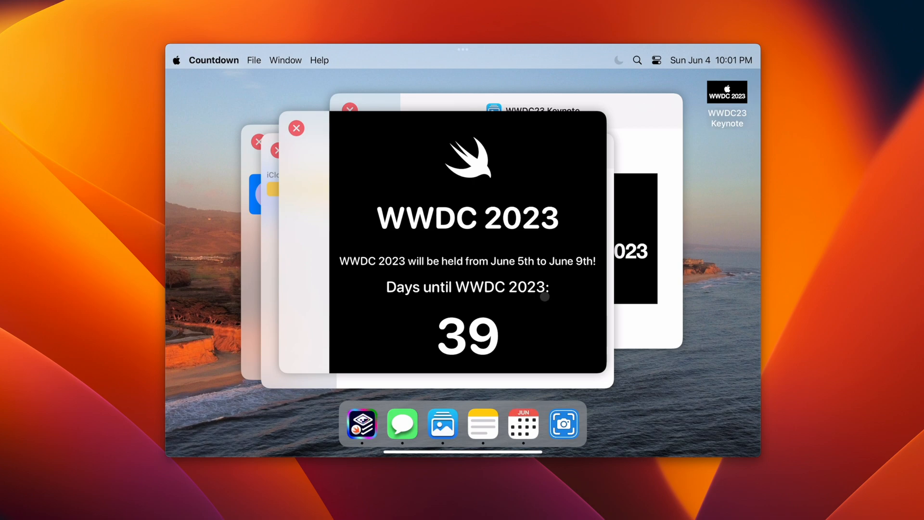
mouse_move(537, 284)
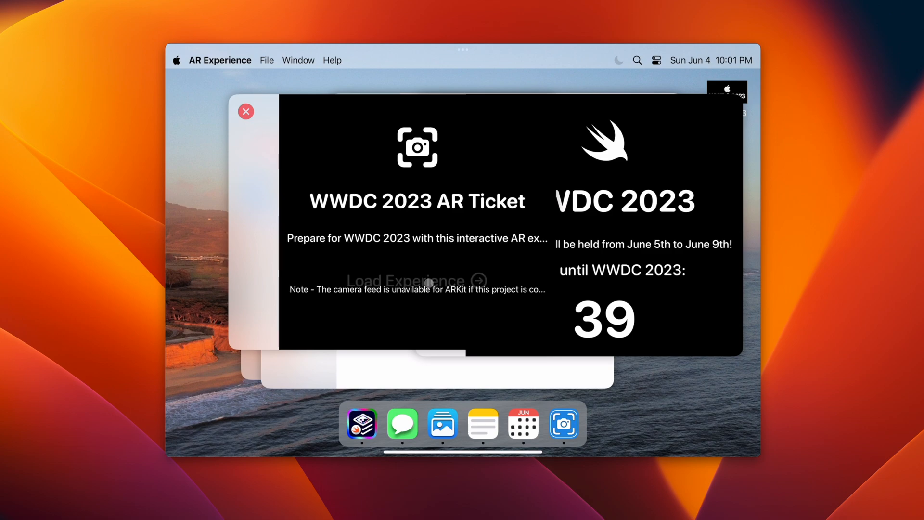
Step: Load the AR ticket experience and rotate the WWDC 2023 sign and ticket model
click(416, 280)
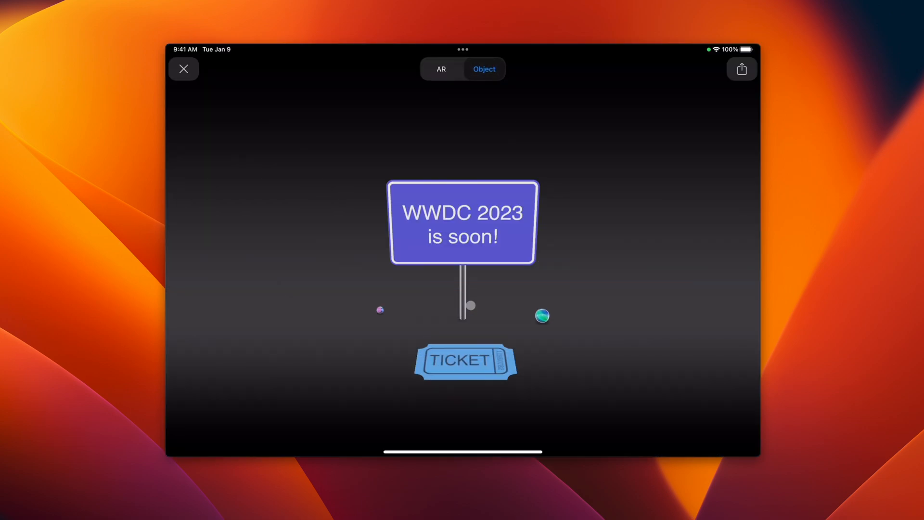
drag(464, 360, 464, 306)
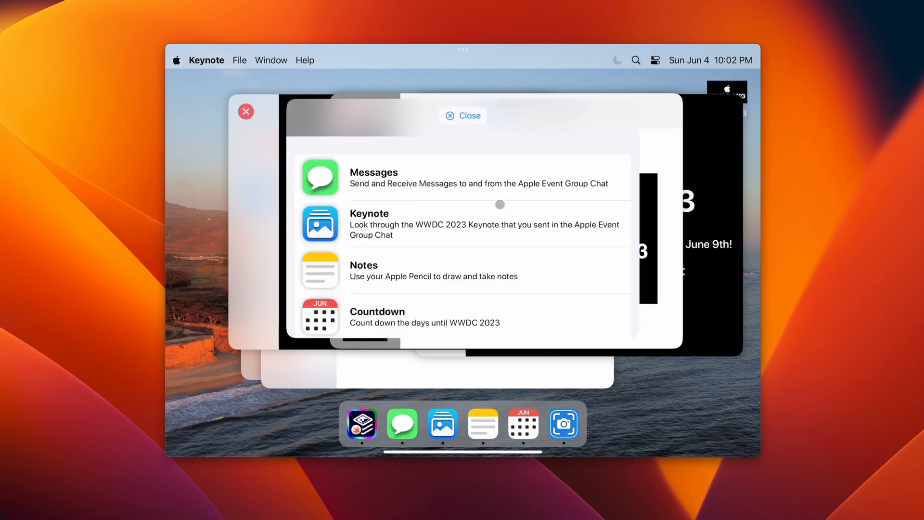
Step: Dismiss the app overview, view Keynote's About panel (Version 1.0), then close it
click(370, 214)
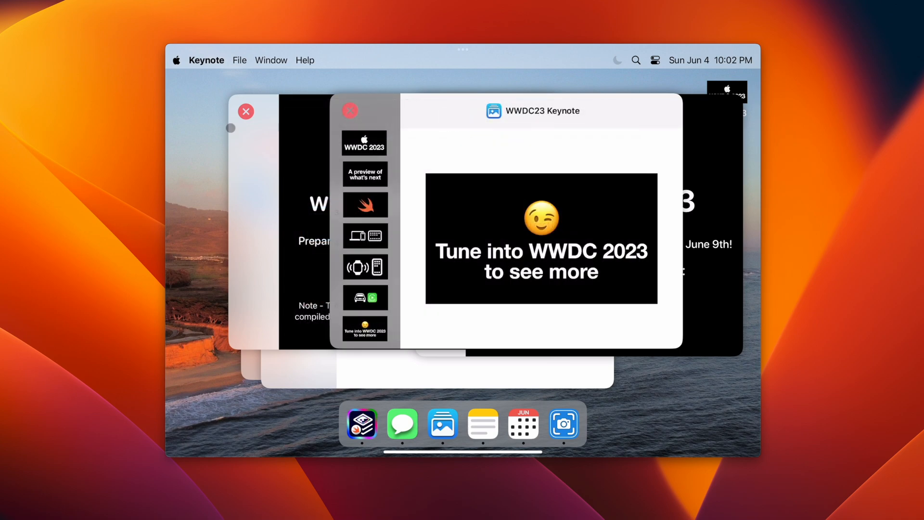
click(206, 60)
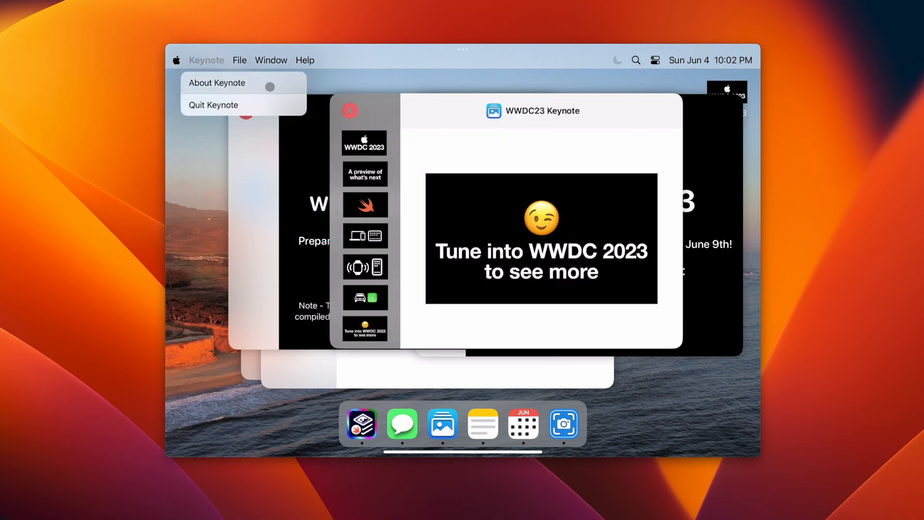
click(217, 82)
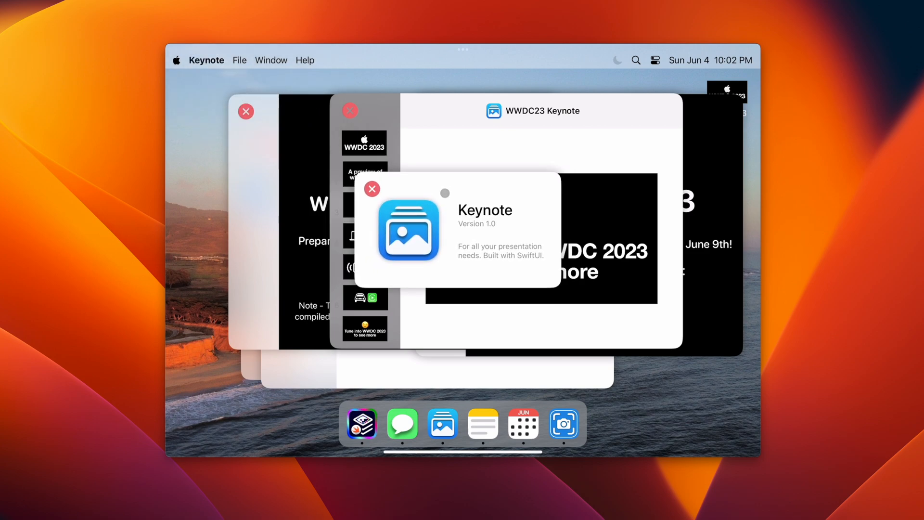
click(371, 189)
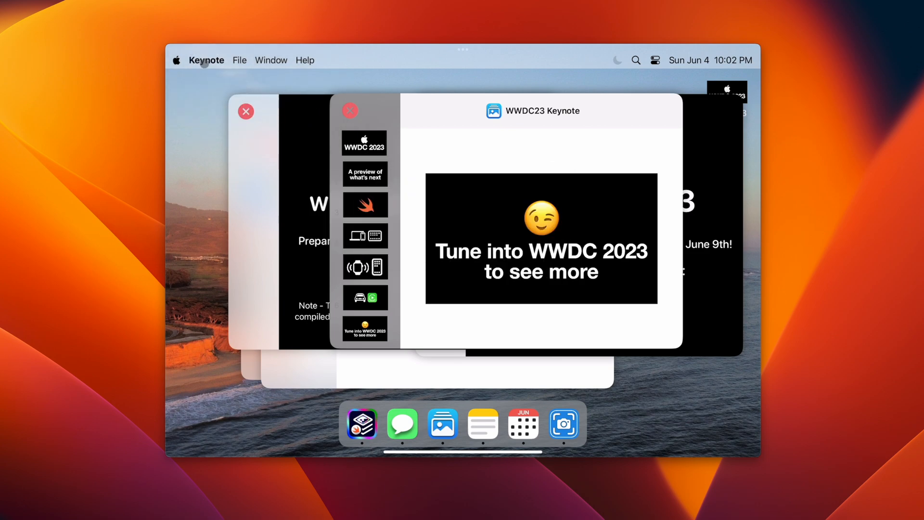